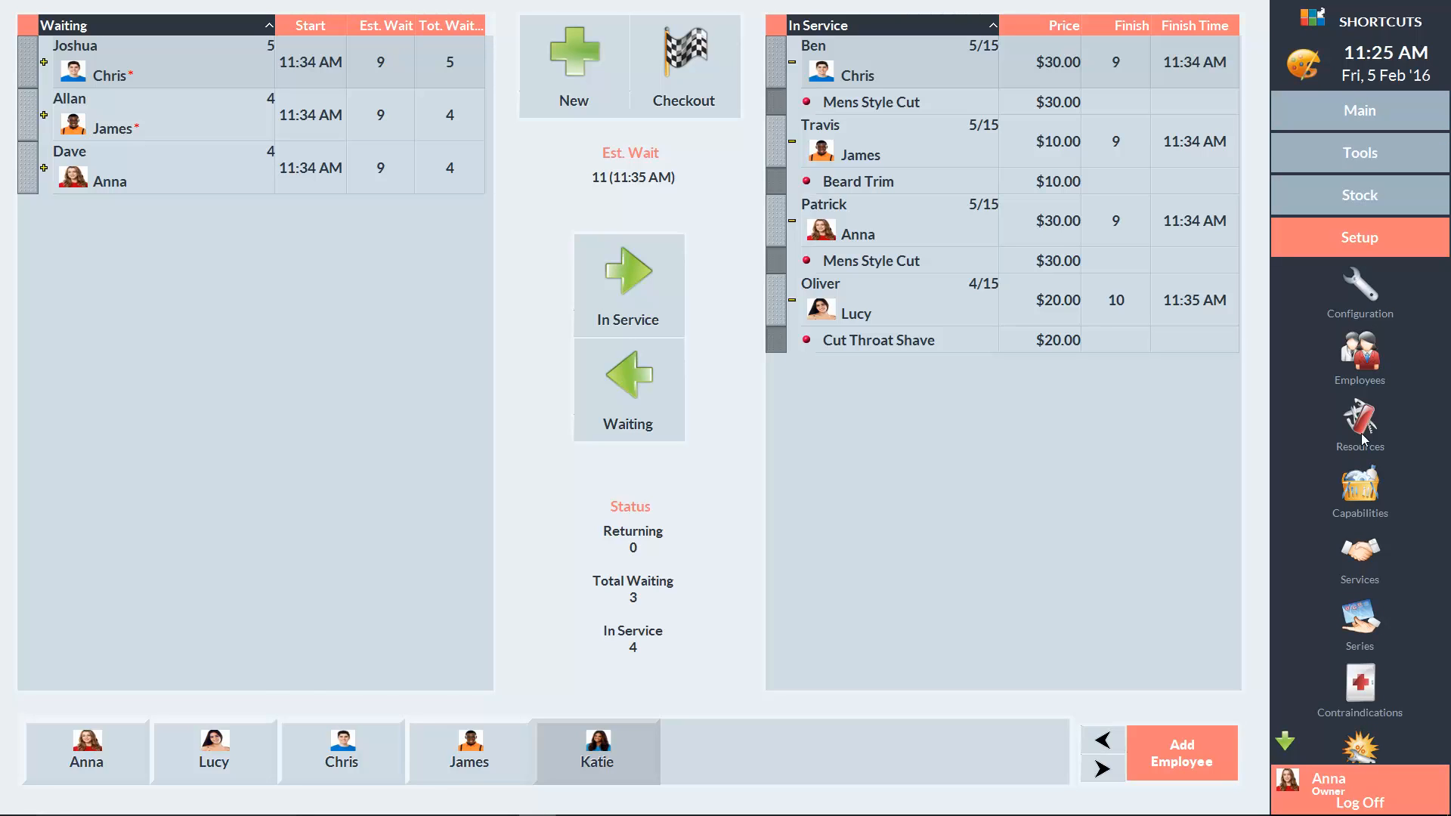
- Show the Walkin Manager settings with wait times, input and wait display options
{"action": "left_click", "coordinate": [1359, 292]}
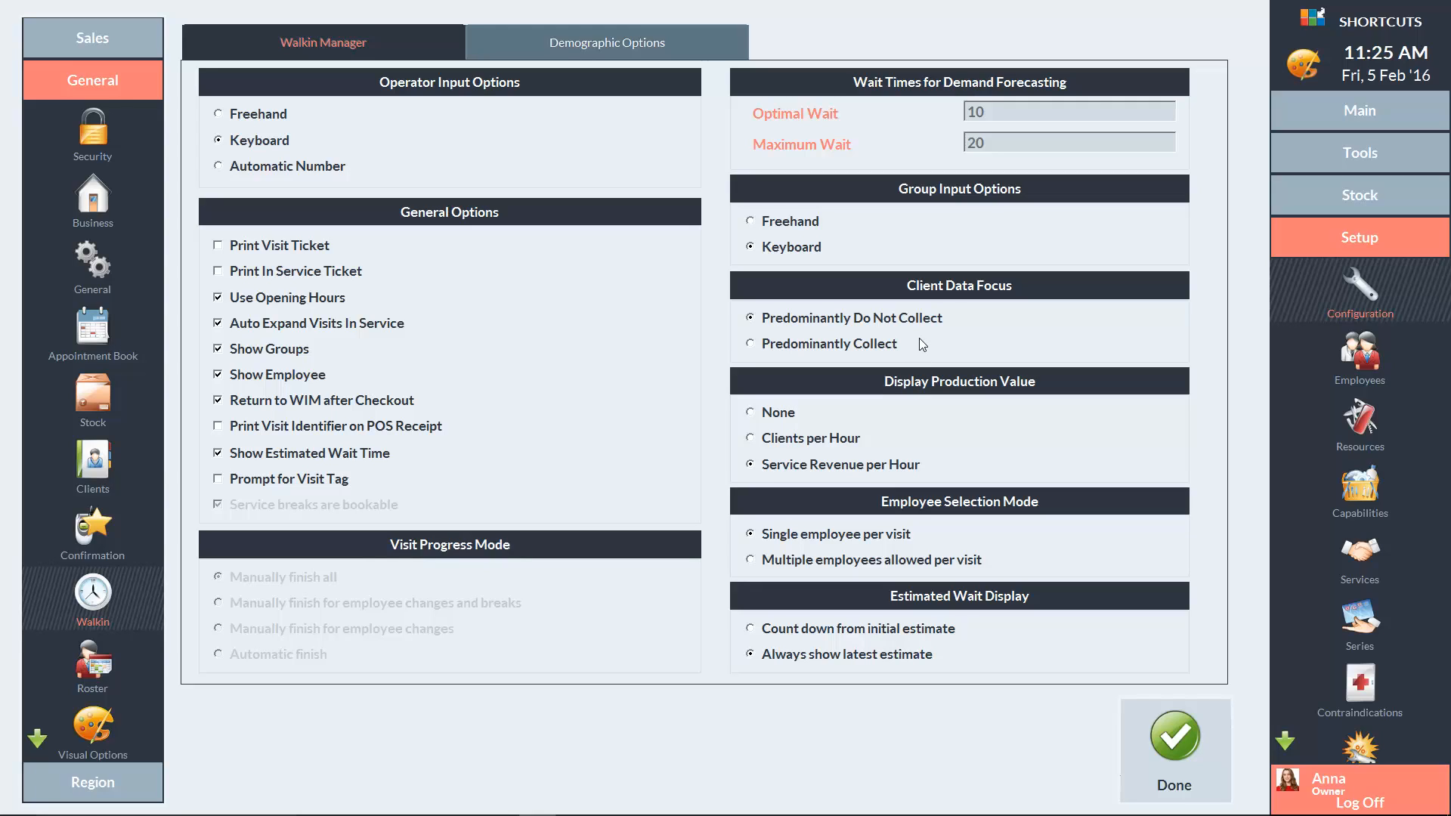
- Leave configuration and start a New Visit awaiting a client identifier
{"action": "left_click", "coordinate": [1172, 732]}
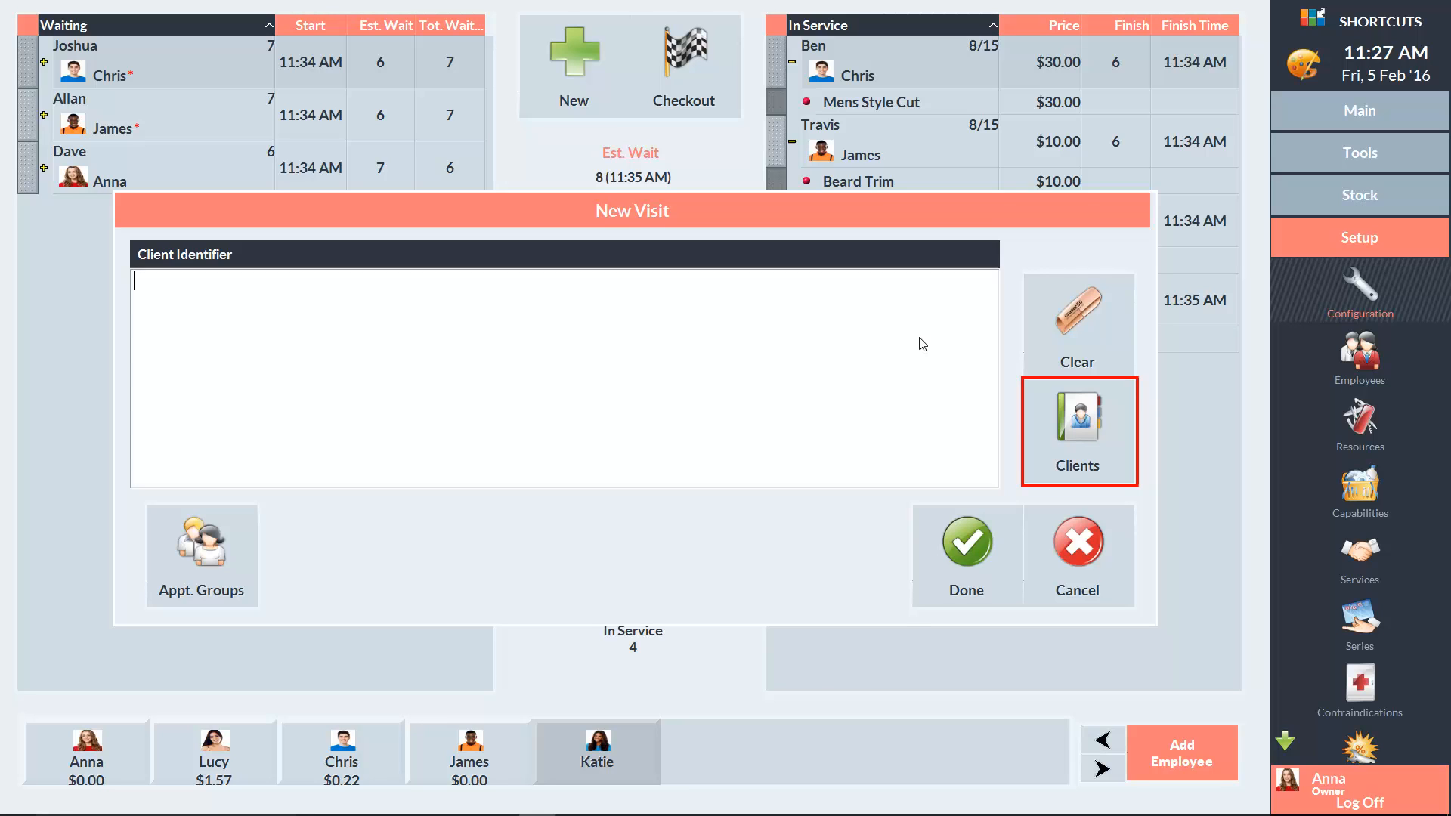
- Cancel the New Visit and show the Demographic Options: age, gender, new, location, referral
{"action": "left_click", "coordinate": [1077, 430]}
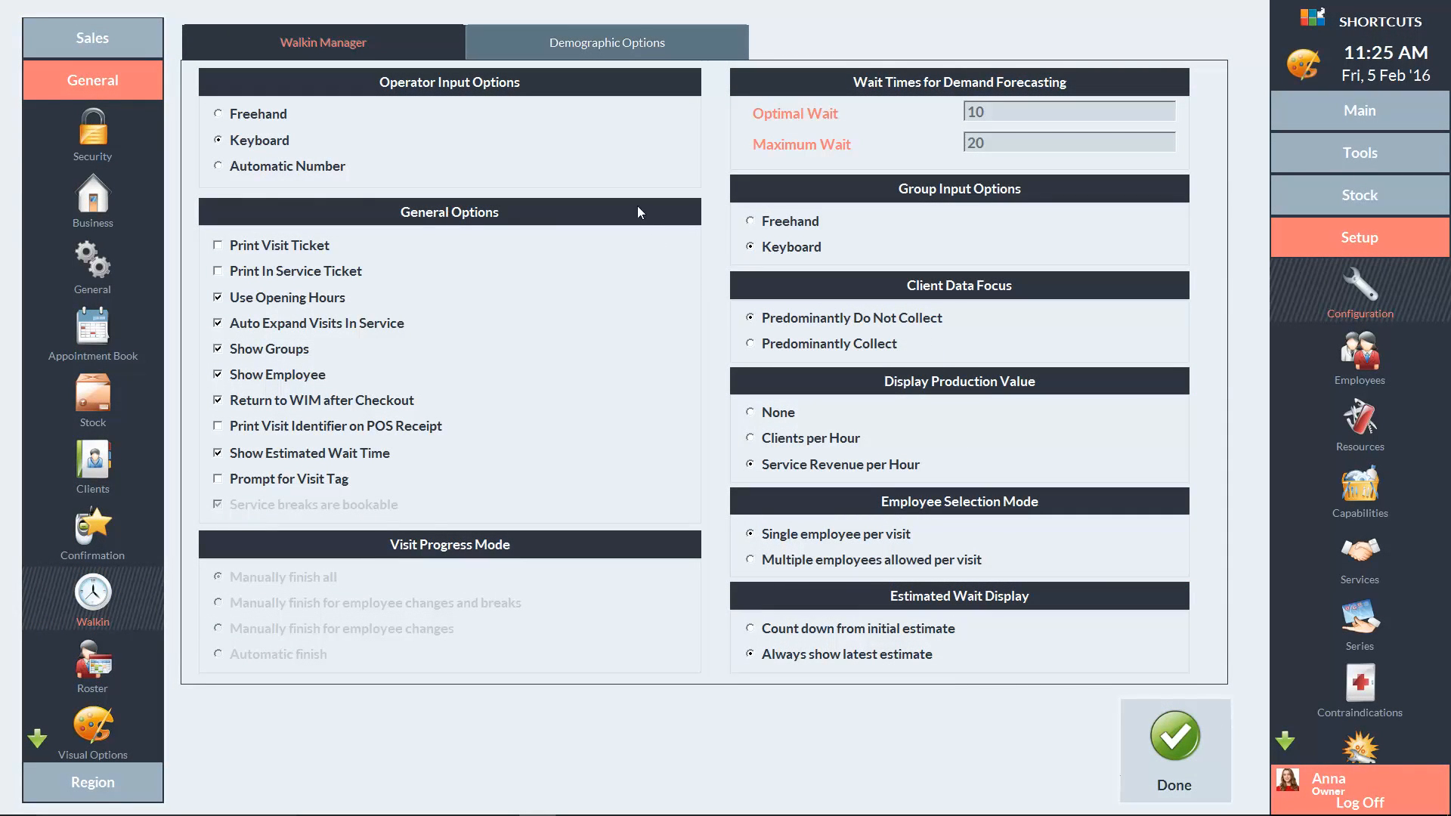
{"action": "left_click", "coordinate": [607, 43]}
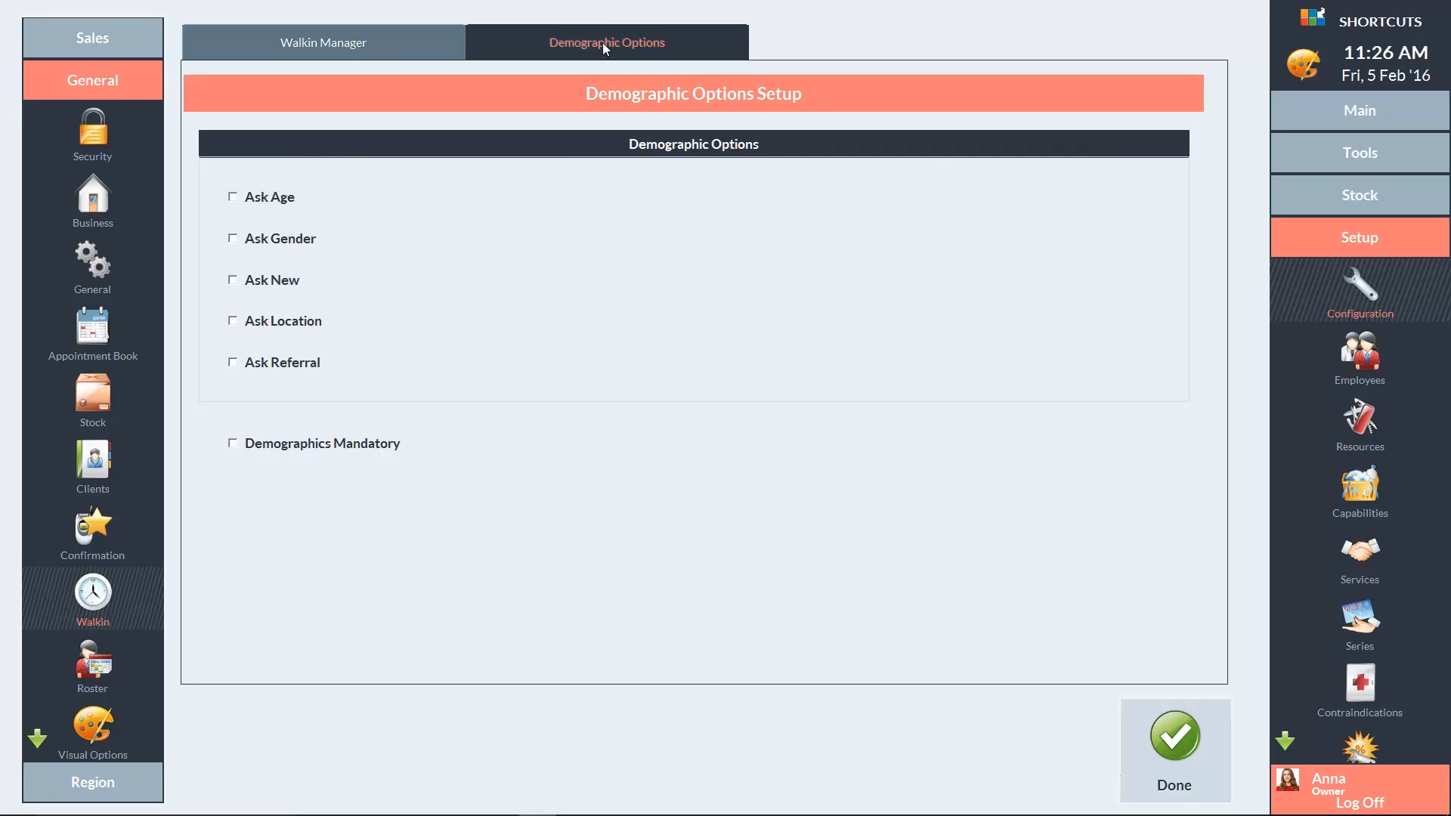